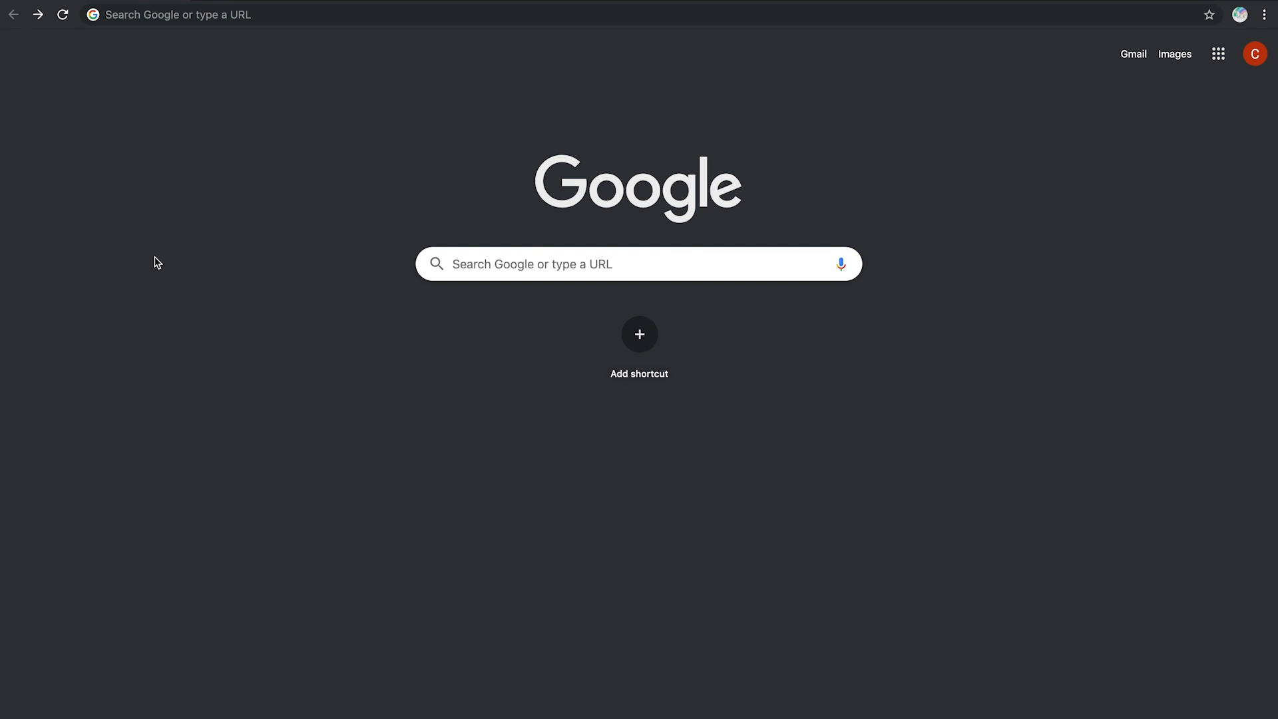
{"action": "mouse_move", "coordinate": [224, 18]}
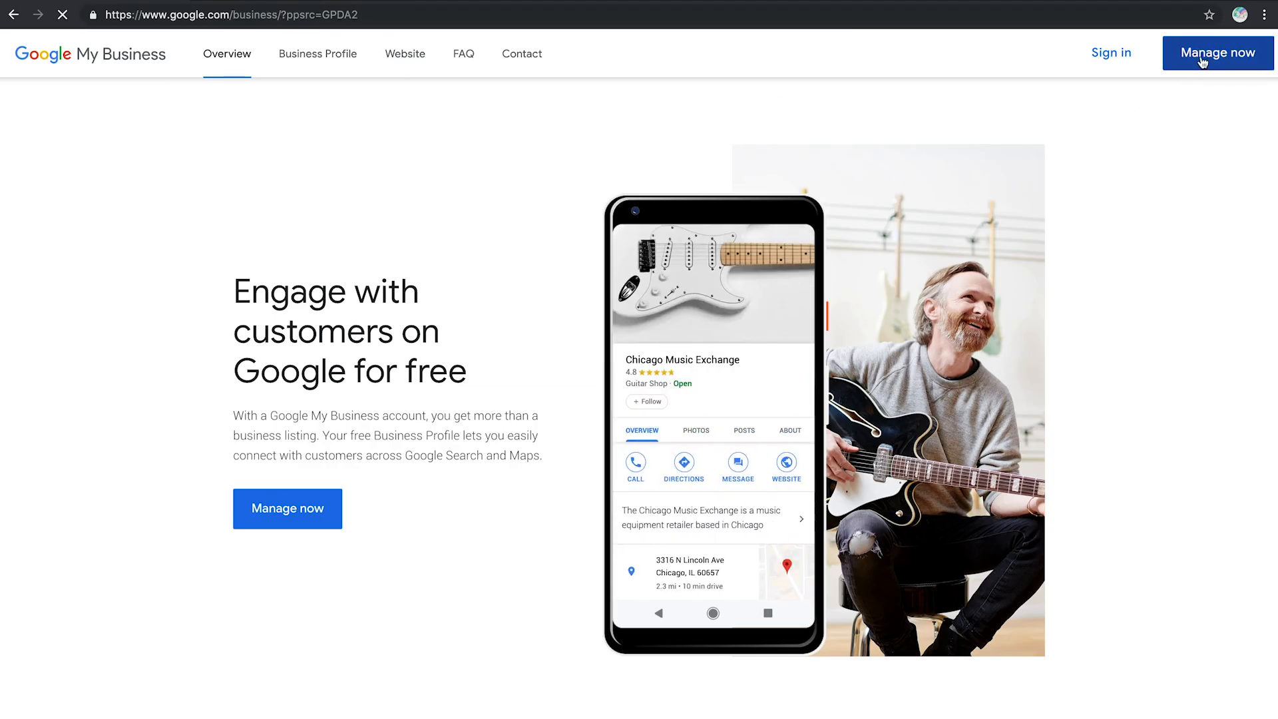
Start a new listing named ABC Company and move past the business-name question.
{"action": "left_click", "coordinate": [1217, 52]}
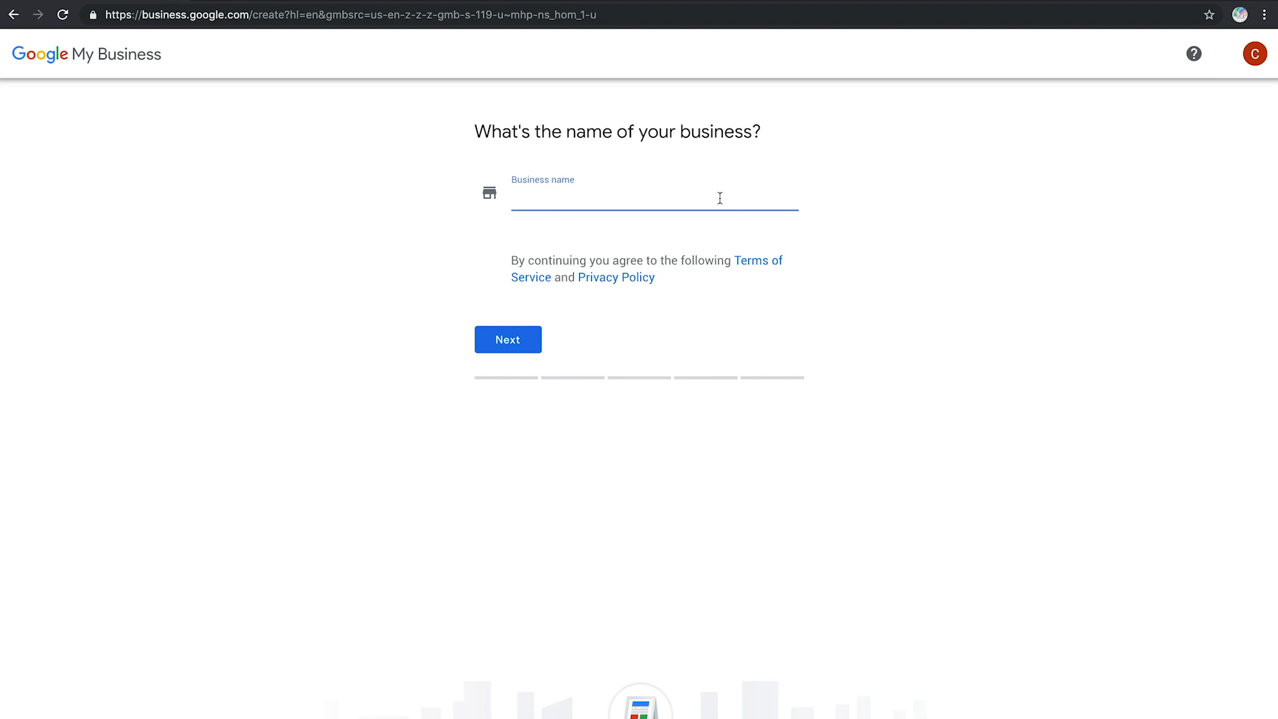
{"action": "type", "text": "ABC Company"}
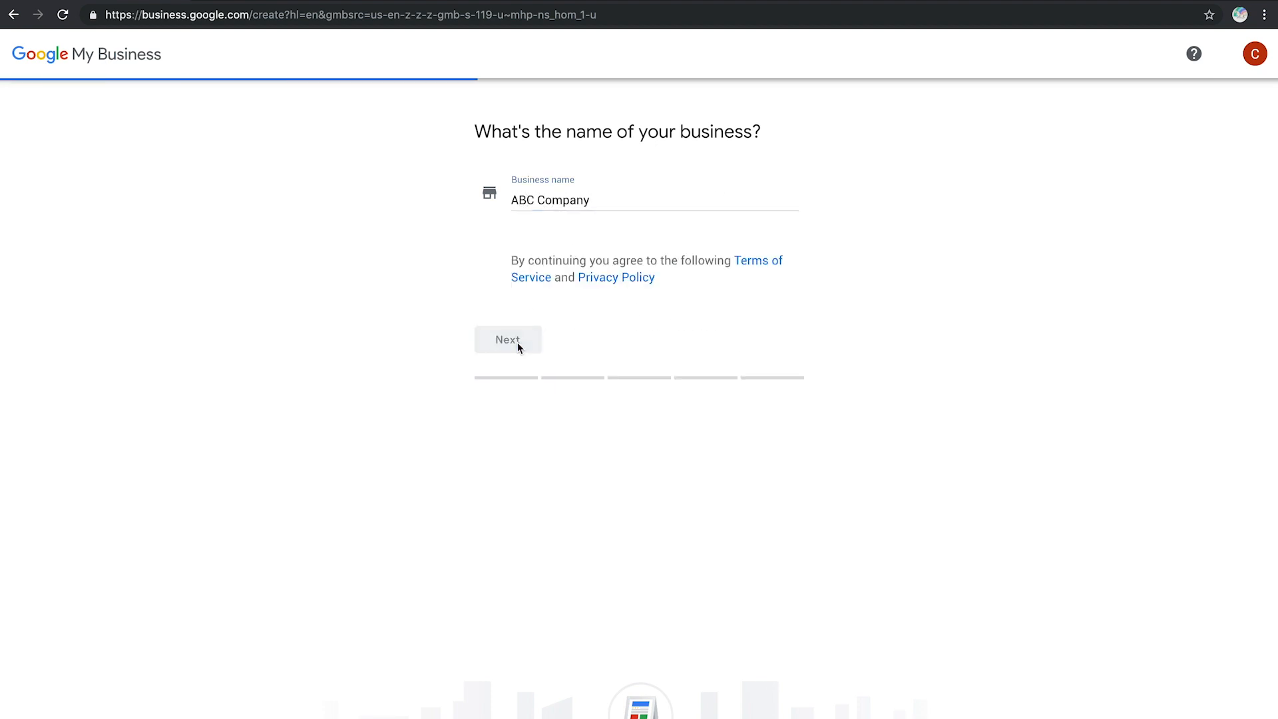
{"action": "left_click", "coordinate": [507, 340]}
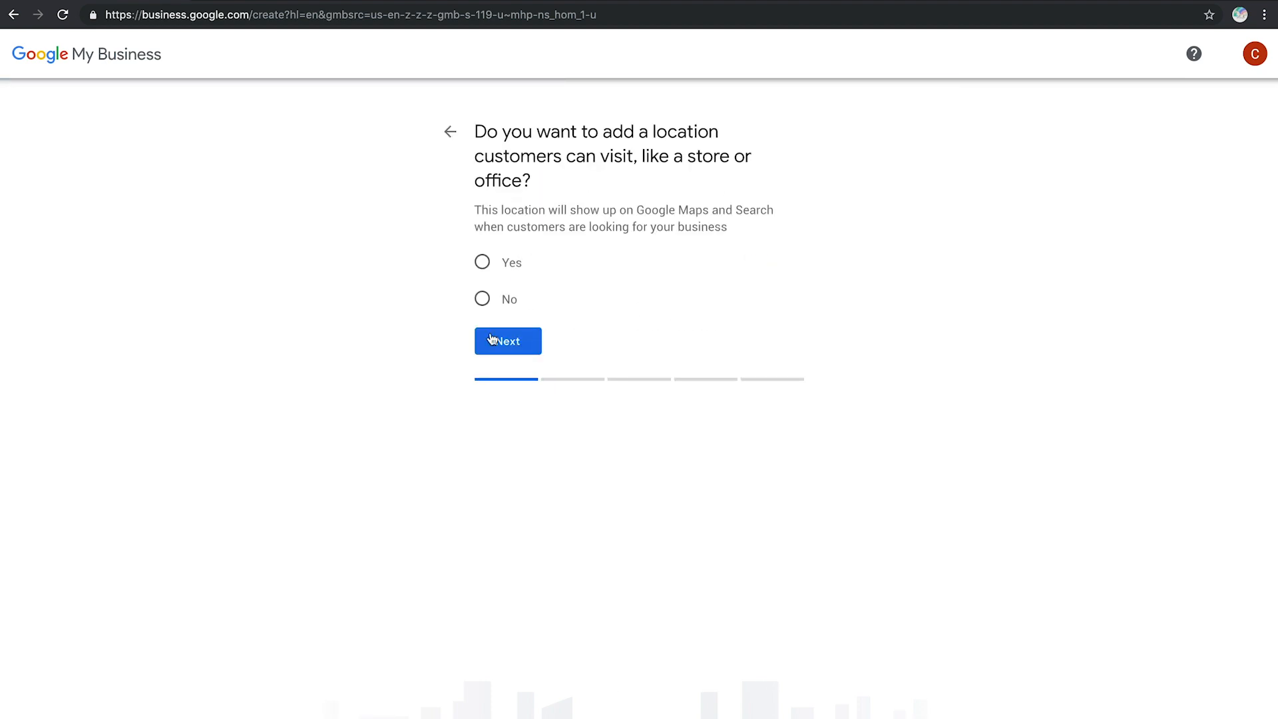
Answer Yes to a customer-visitable location and enter 200 S Tryon St, 28202.
{"action": "left_click", "coordinate": [482, 262]}
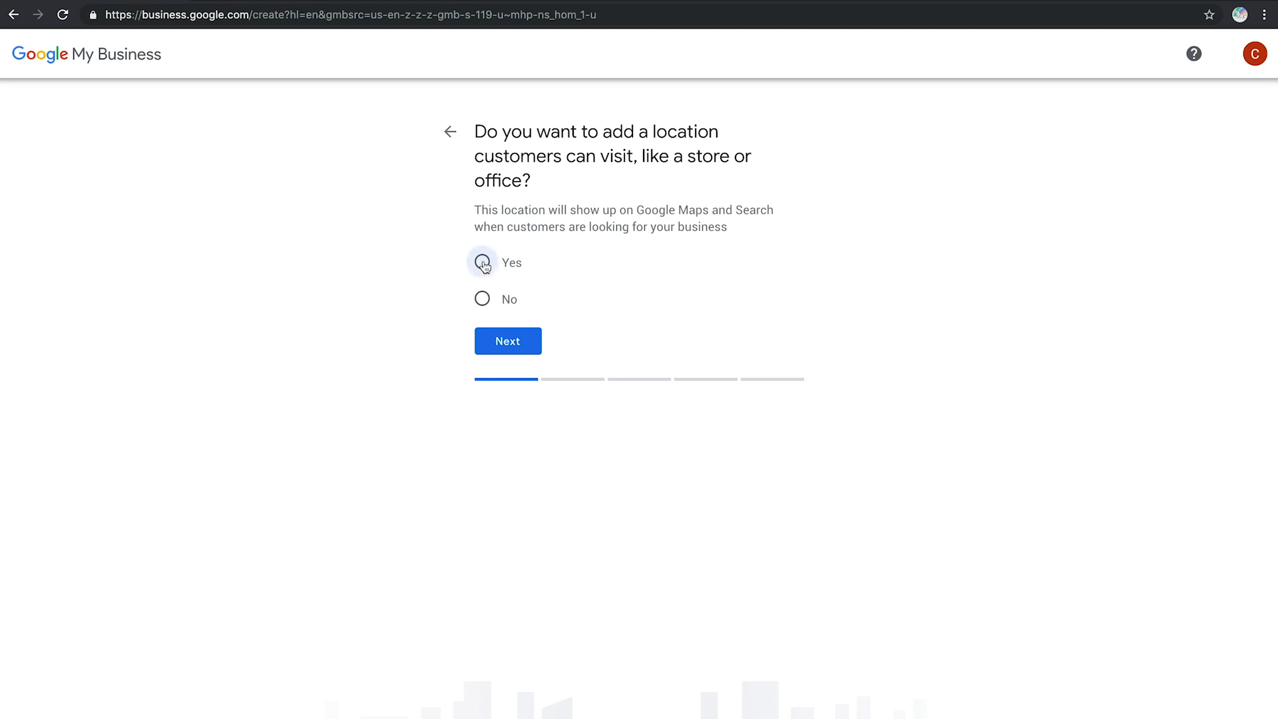
{"action": "left_click", "coordinate": [507, 340]}
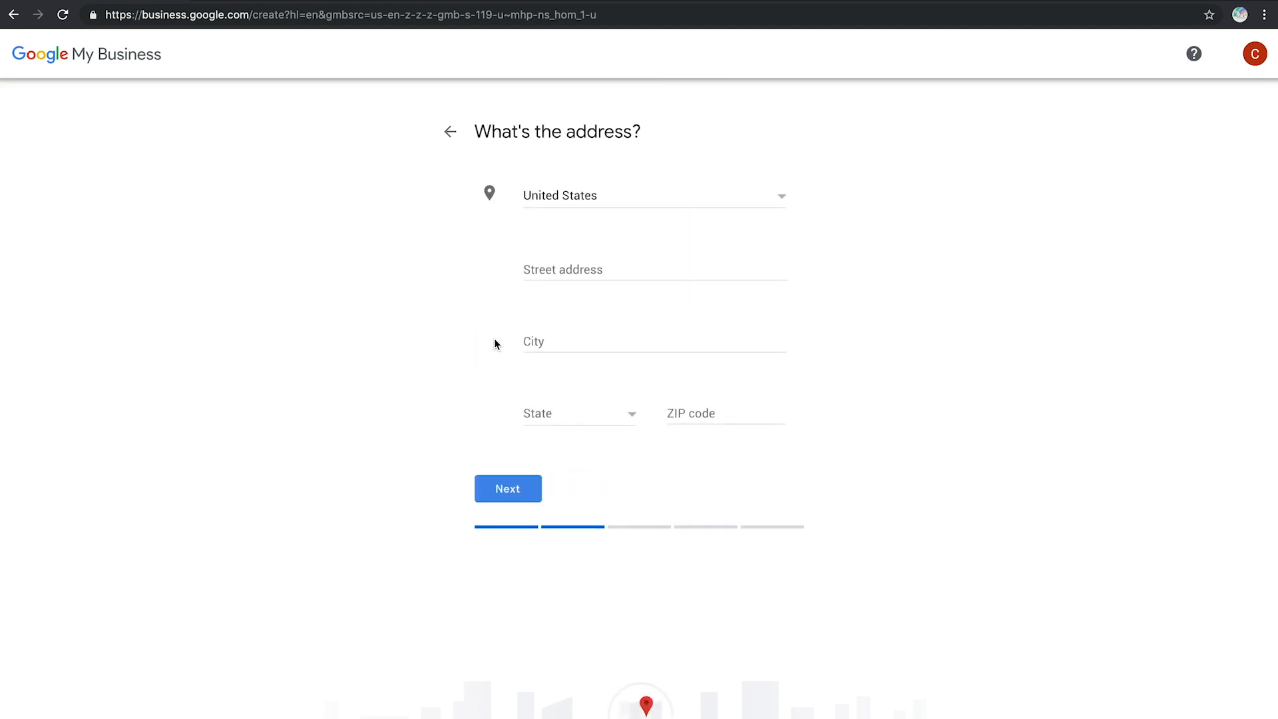
{"action": "type", "text": "200 S Tryon St"}
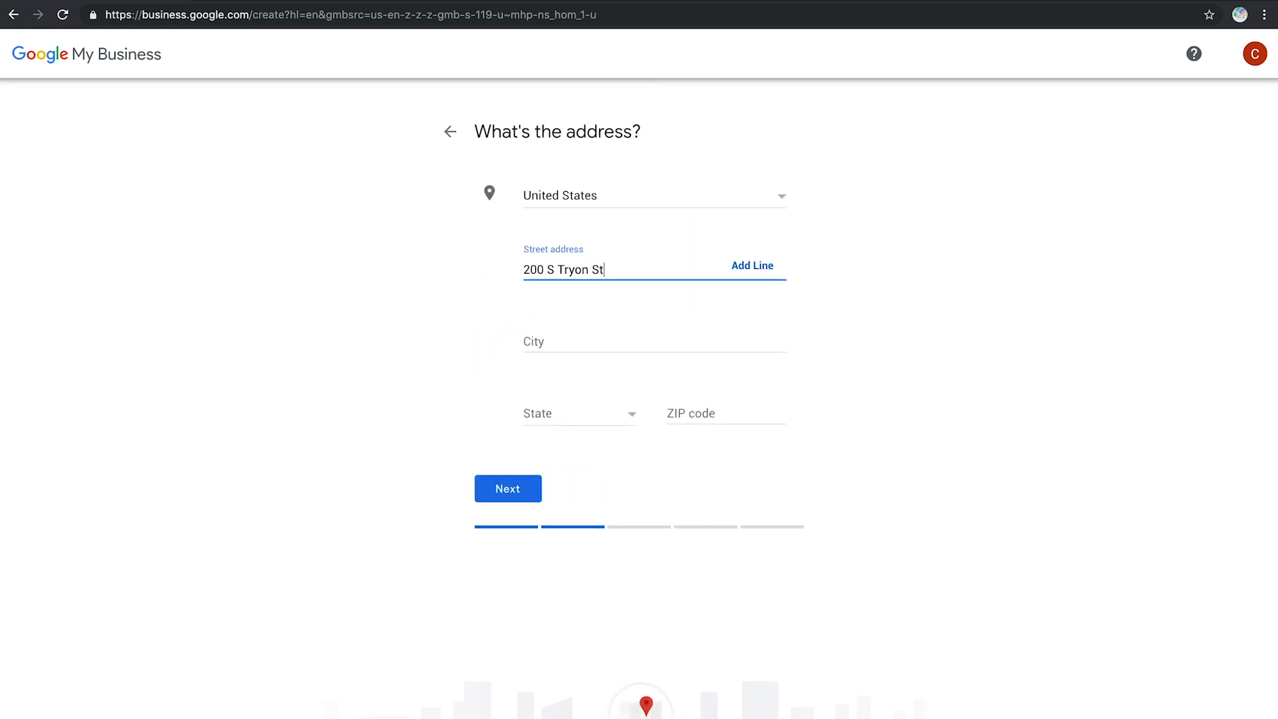
{"action": "type", "text": "28202"}
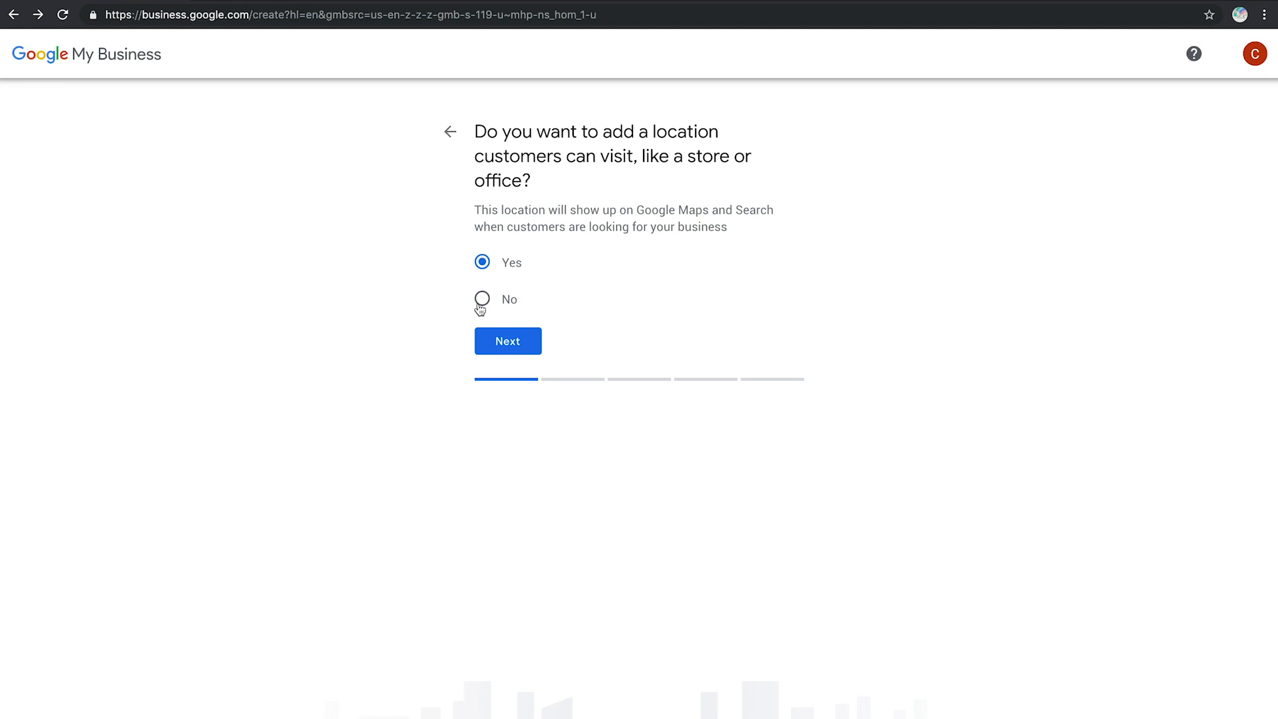
Answer No to a visitable location and keep Charlotte, NC as the service area.
{"action": "left_click", "coordinate": [482, 298]}
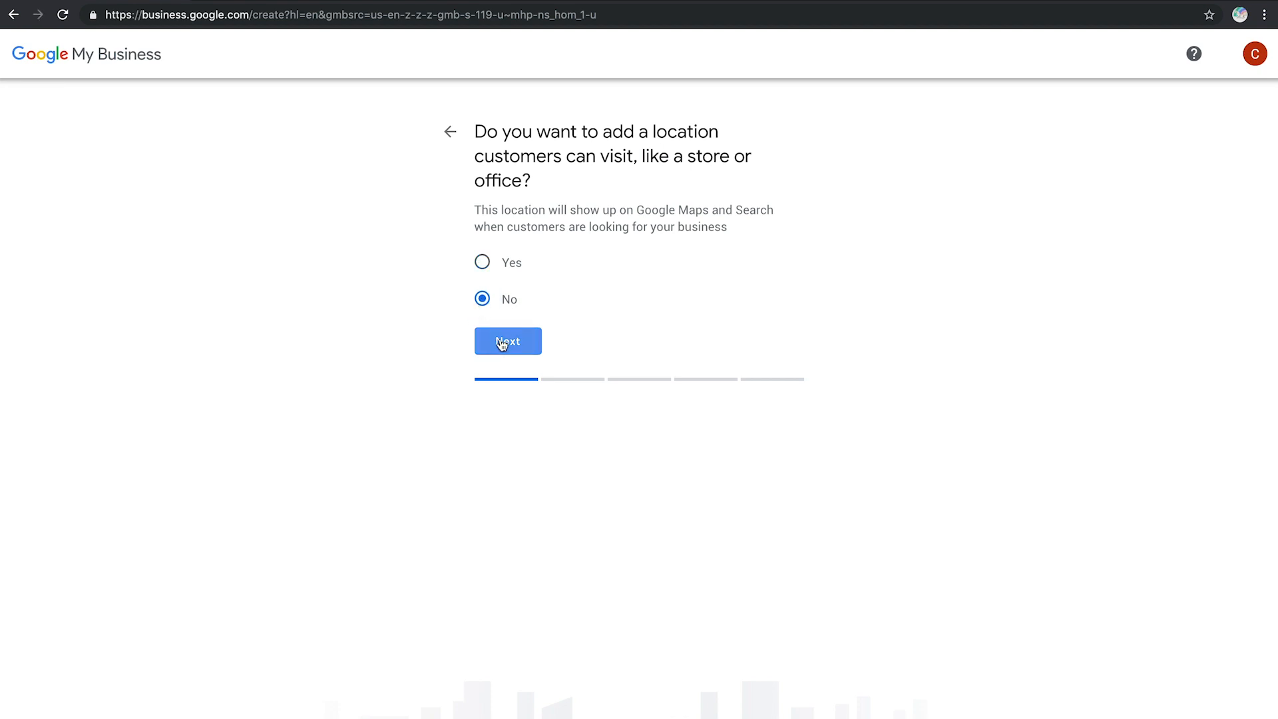
{"action": "left_click", "coordinate": [507, 341]}
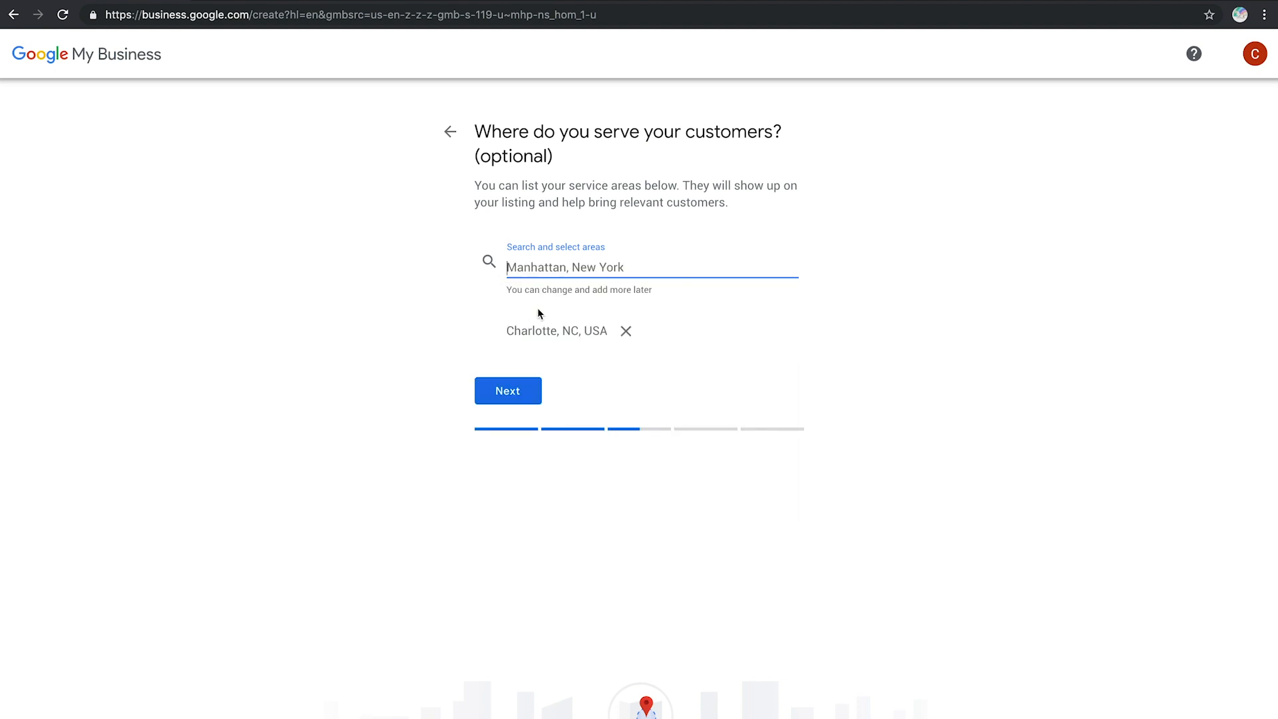
{"action": "left_click", "coordinate": [507, 390]}
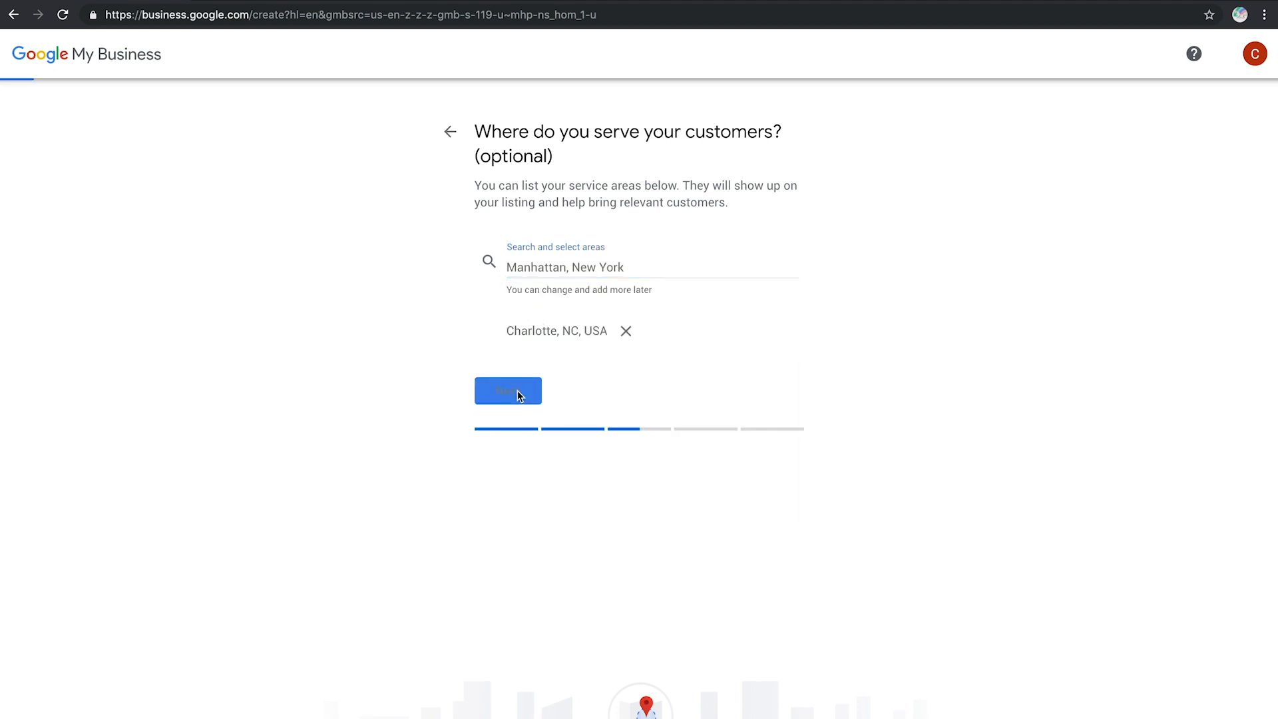
Set the business category to Marketing agency and continue to contact details.
{"action": "left_click", "coordinate": [507, 391]}
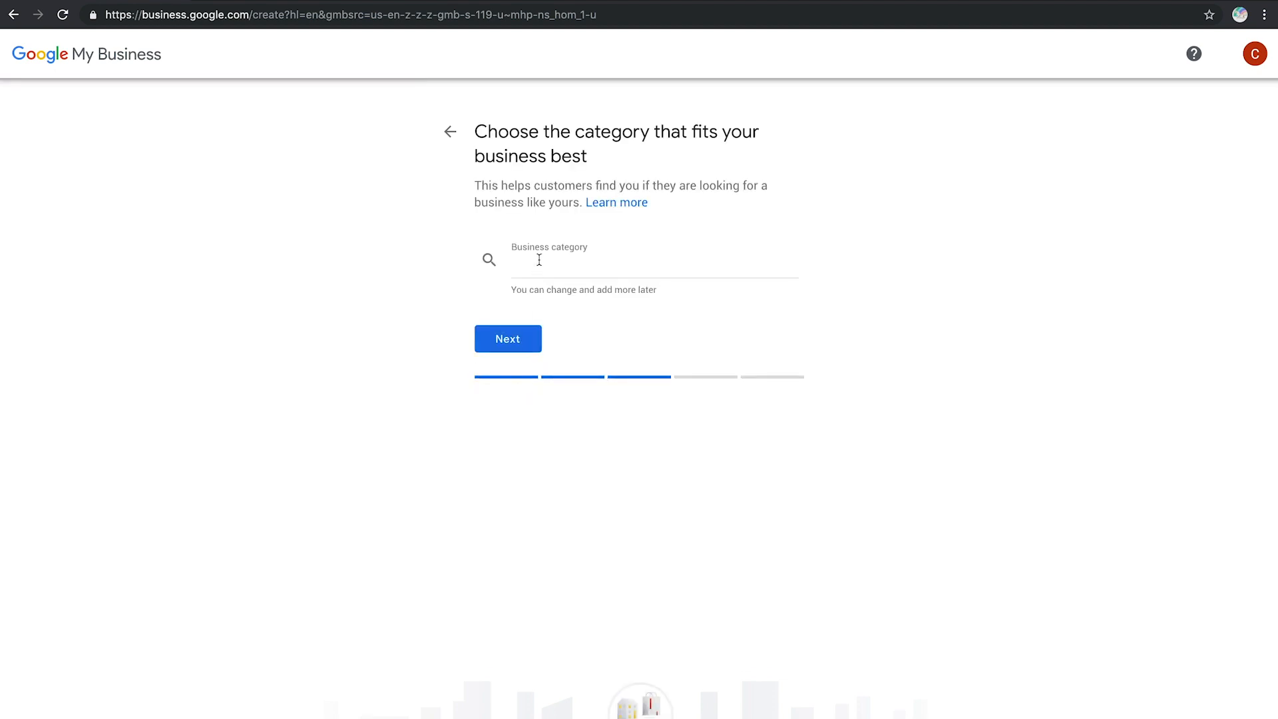
{"action": "type", "text": "Marketing"}
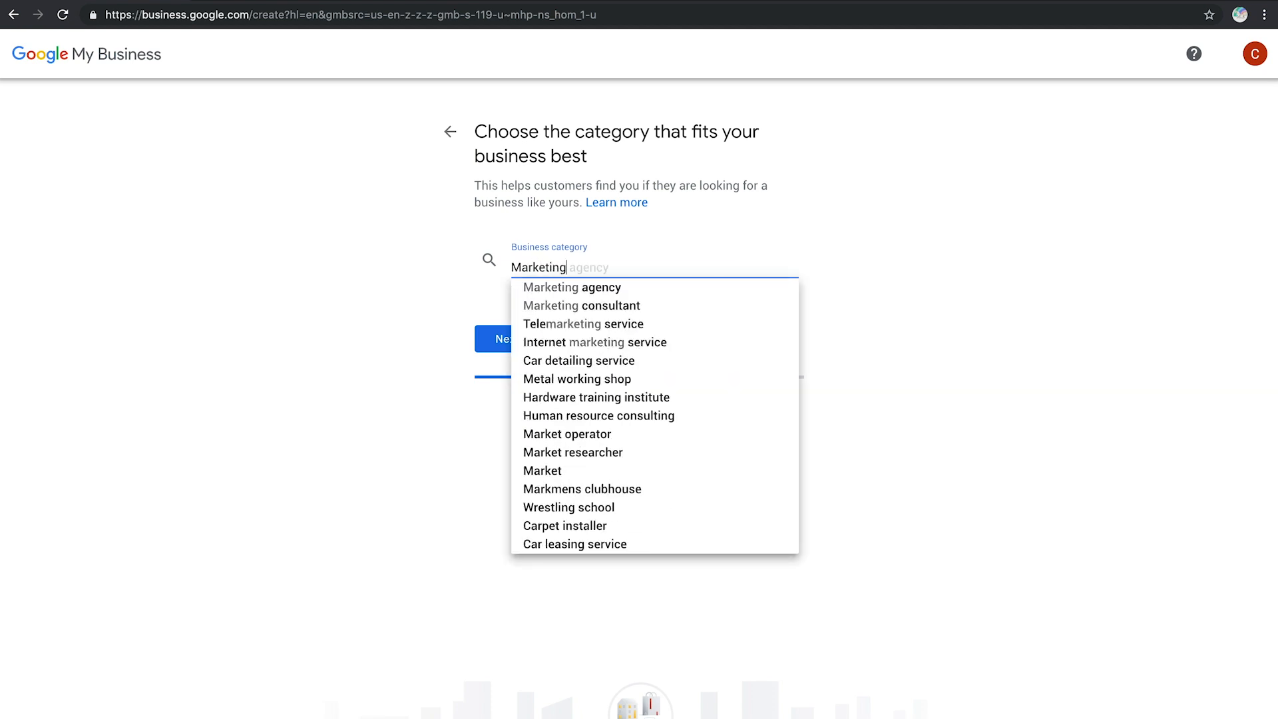
{"action": "left_click", "coordinate": [572, 287]}
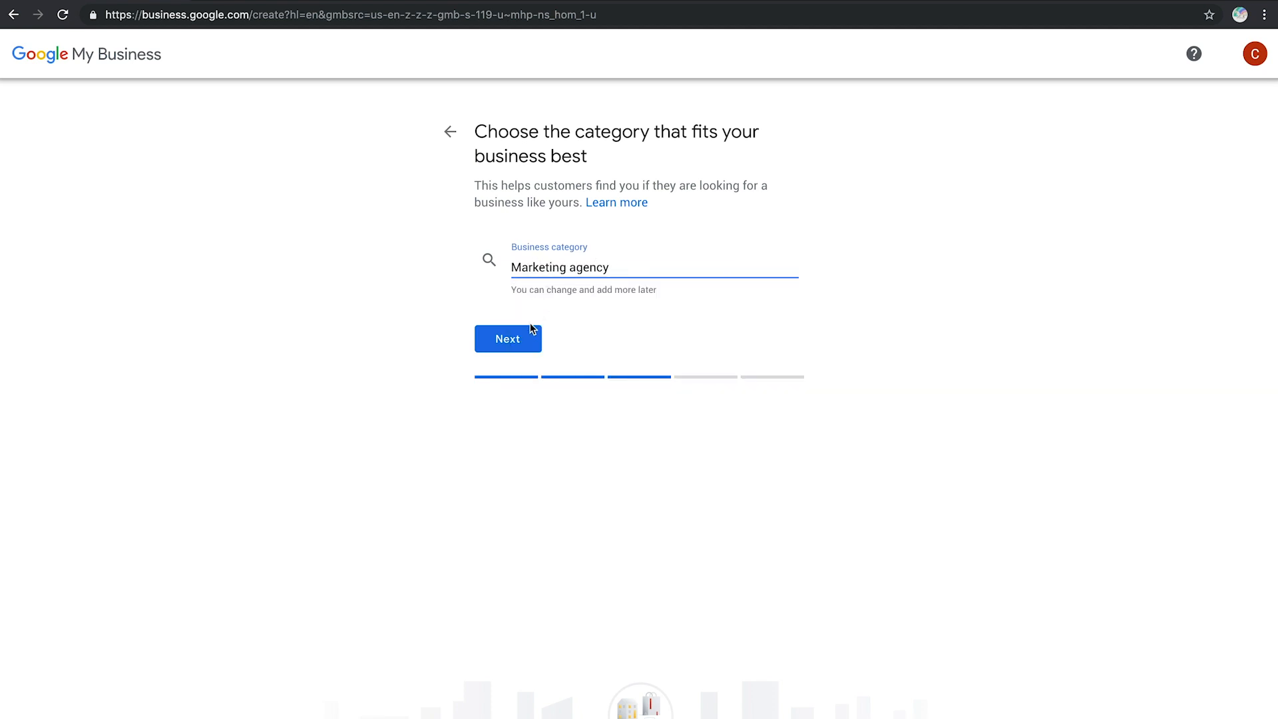
{"action": "mouse_move", "coordinate": [528, 335]}
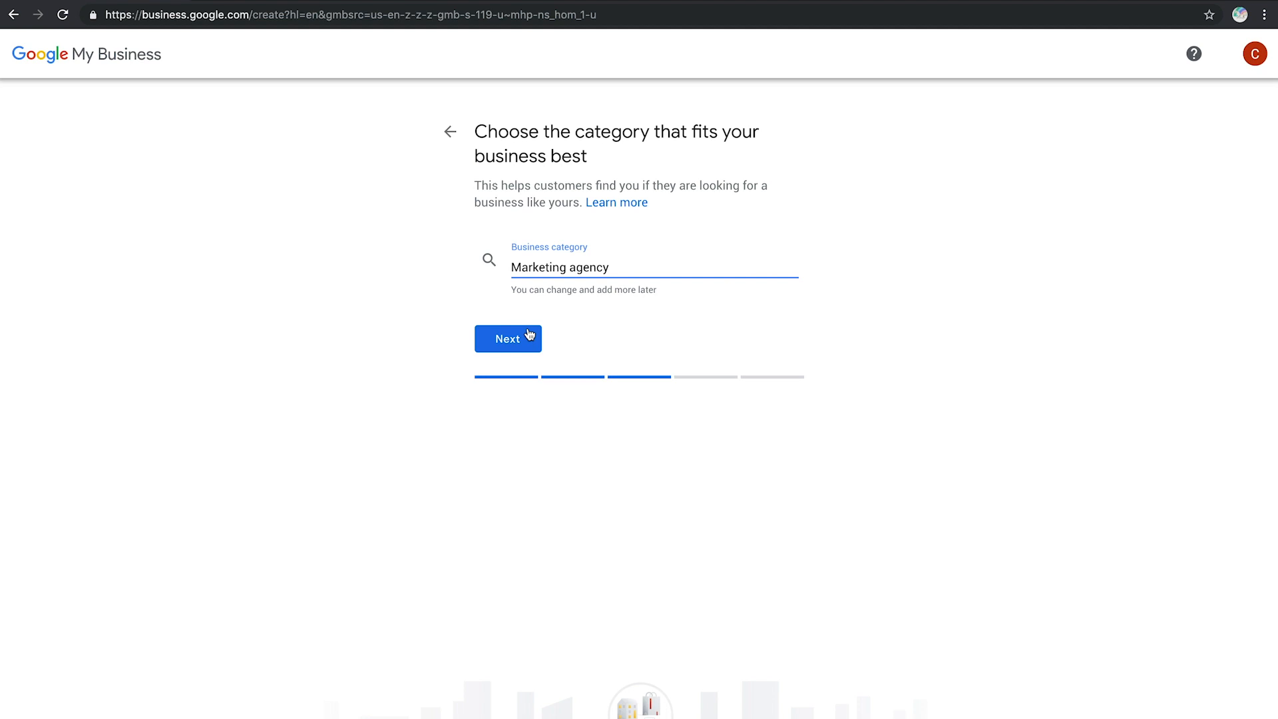
{"action": "left_click", "coordinate": [508, 338]}
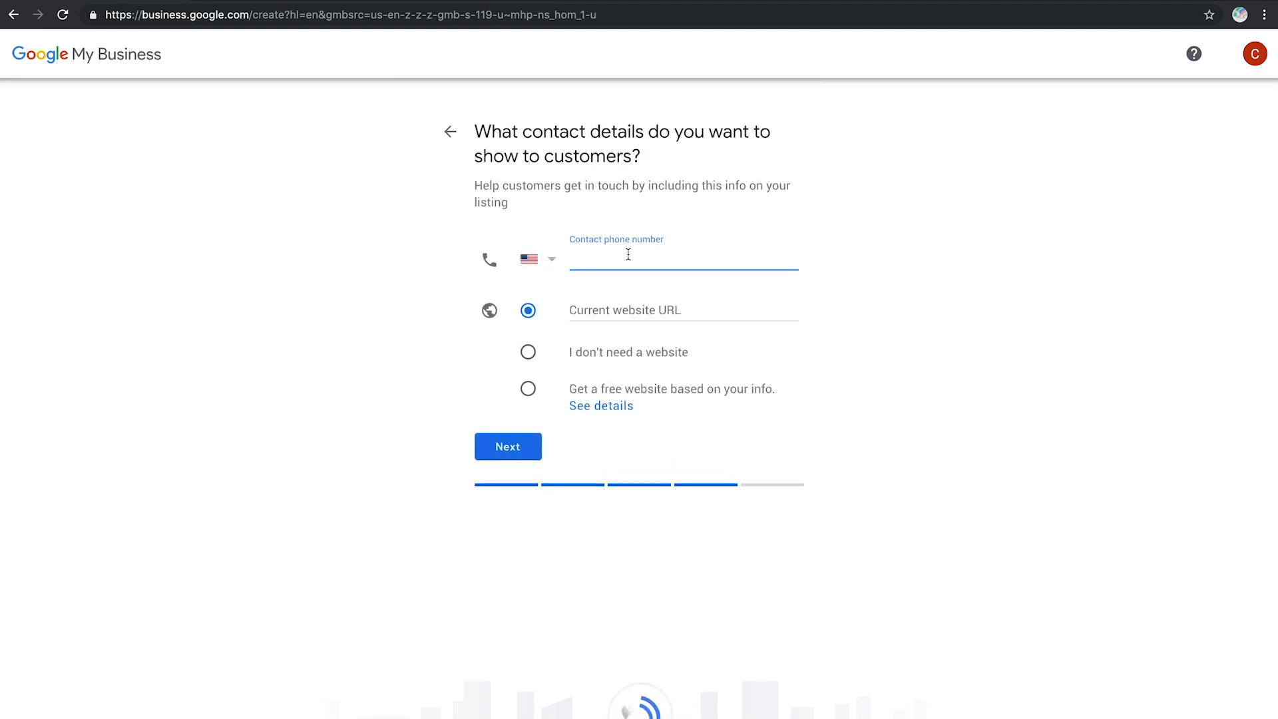
{"action": "type", "text": "abc"}
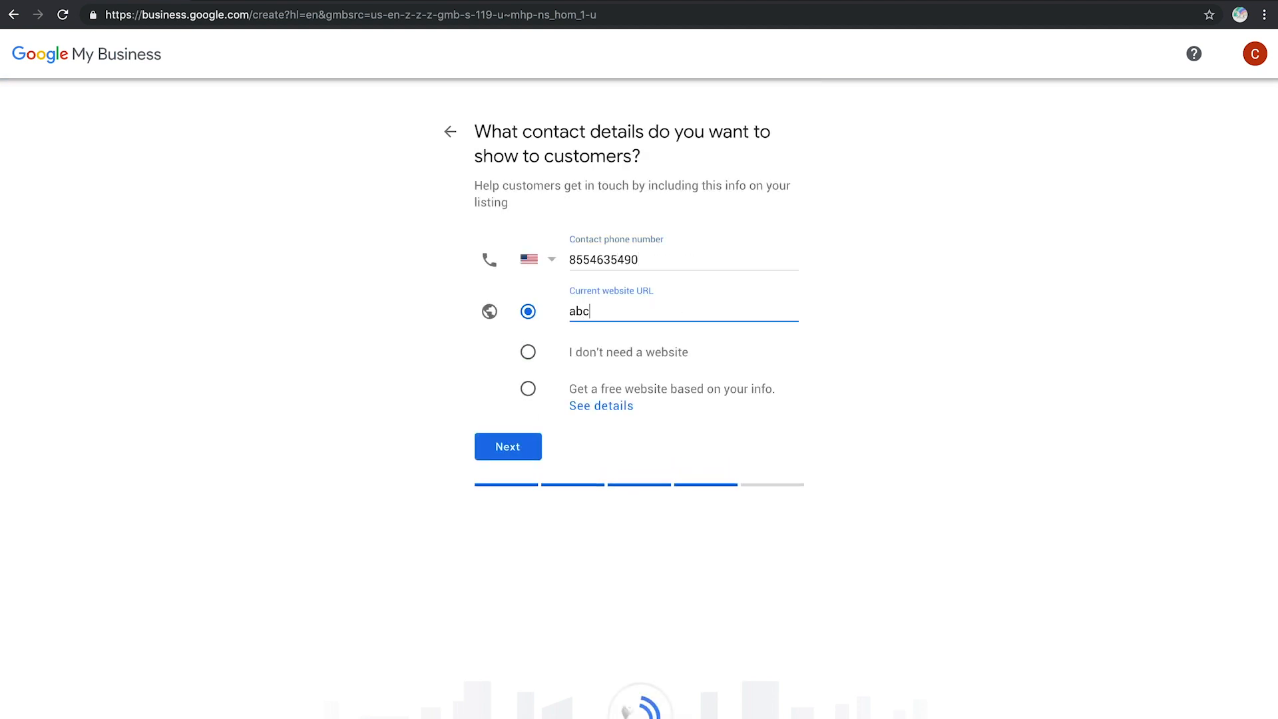
{"action": "left_click", "coordinate": [508, 447]}
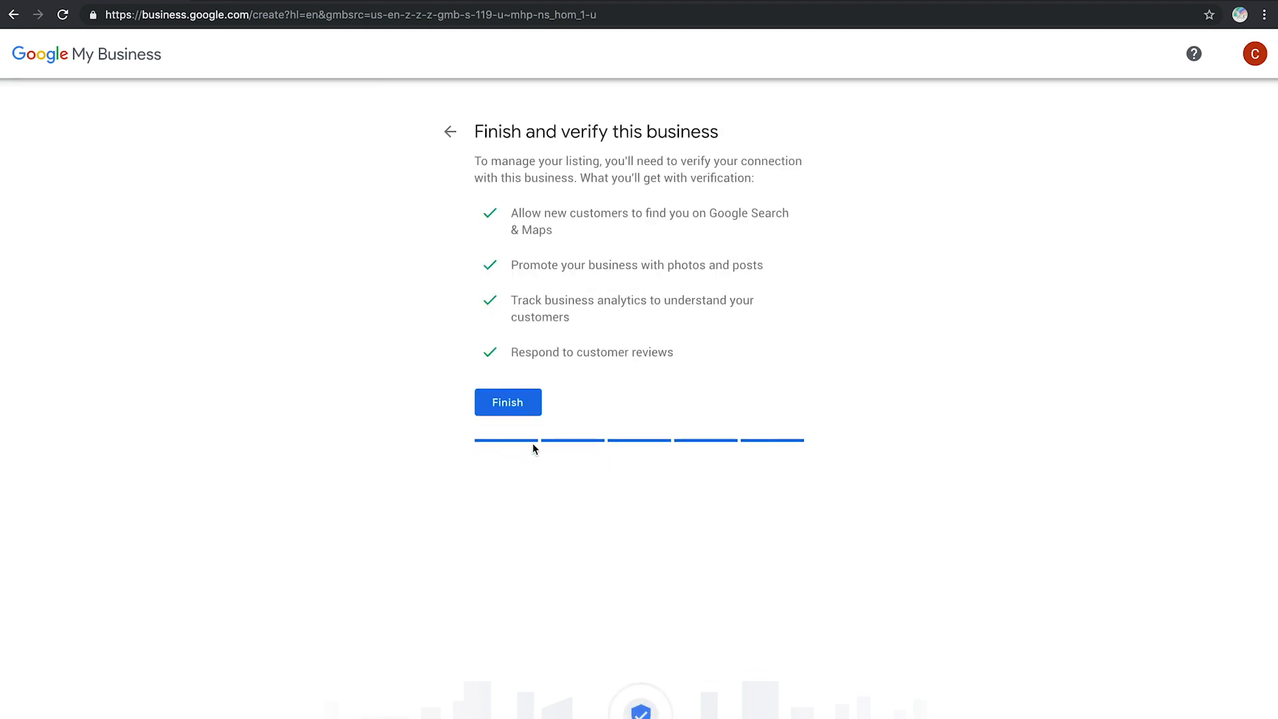
{"action": "left_click", "coordinate": [507, 402]}
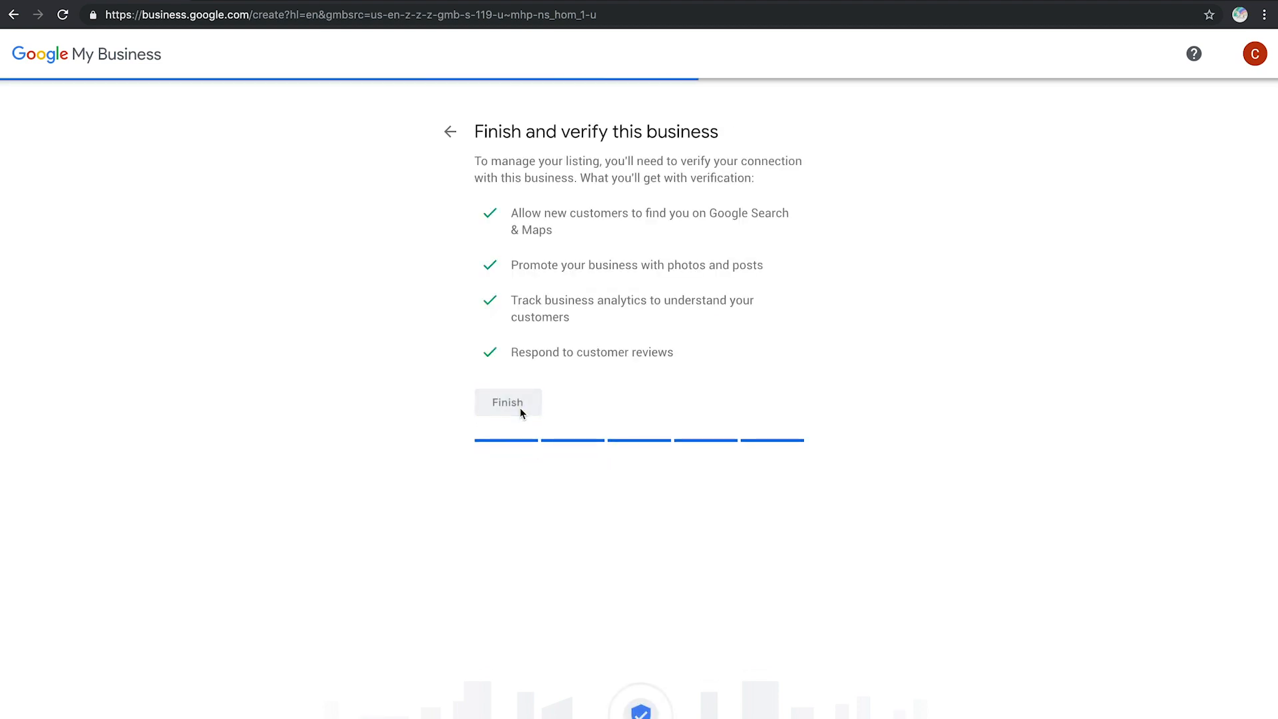
{"action": "left_click", "coordinate": [508, 402]}
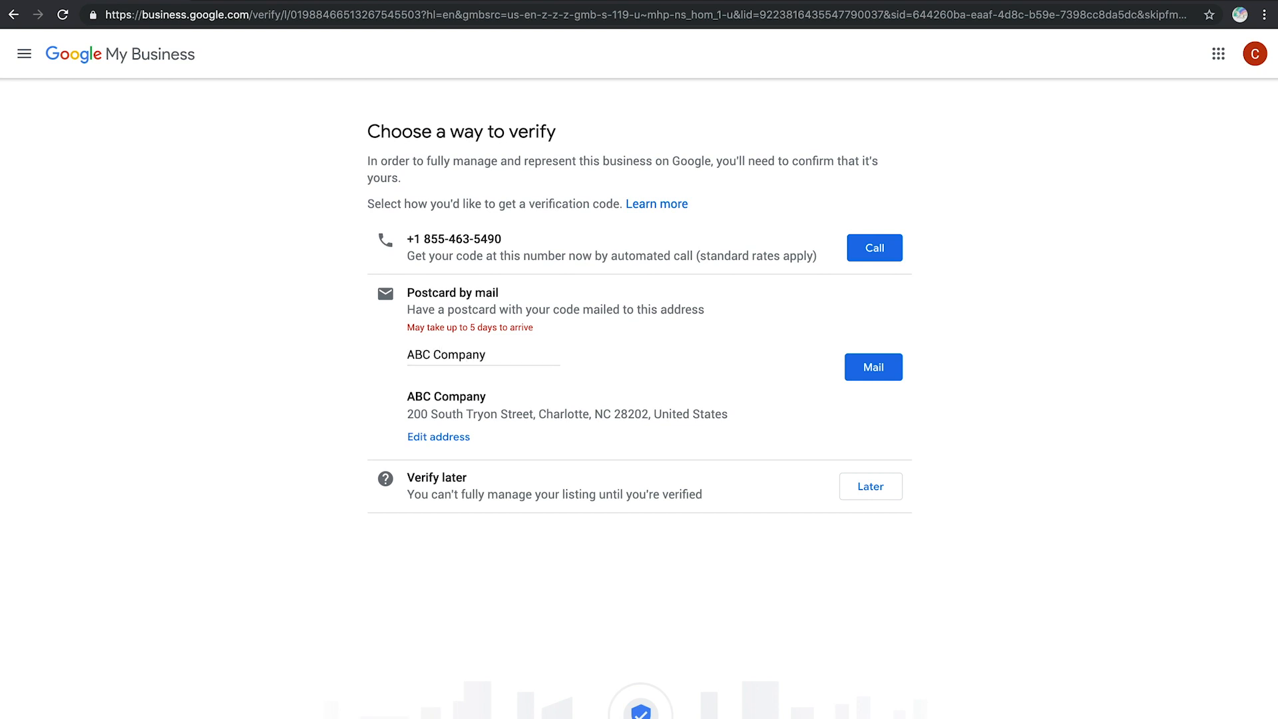
Request verification by postcard mail and continue to the ABC Company dashboard.
{"action": "left_click", "coordinate": [872, 367]}
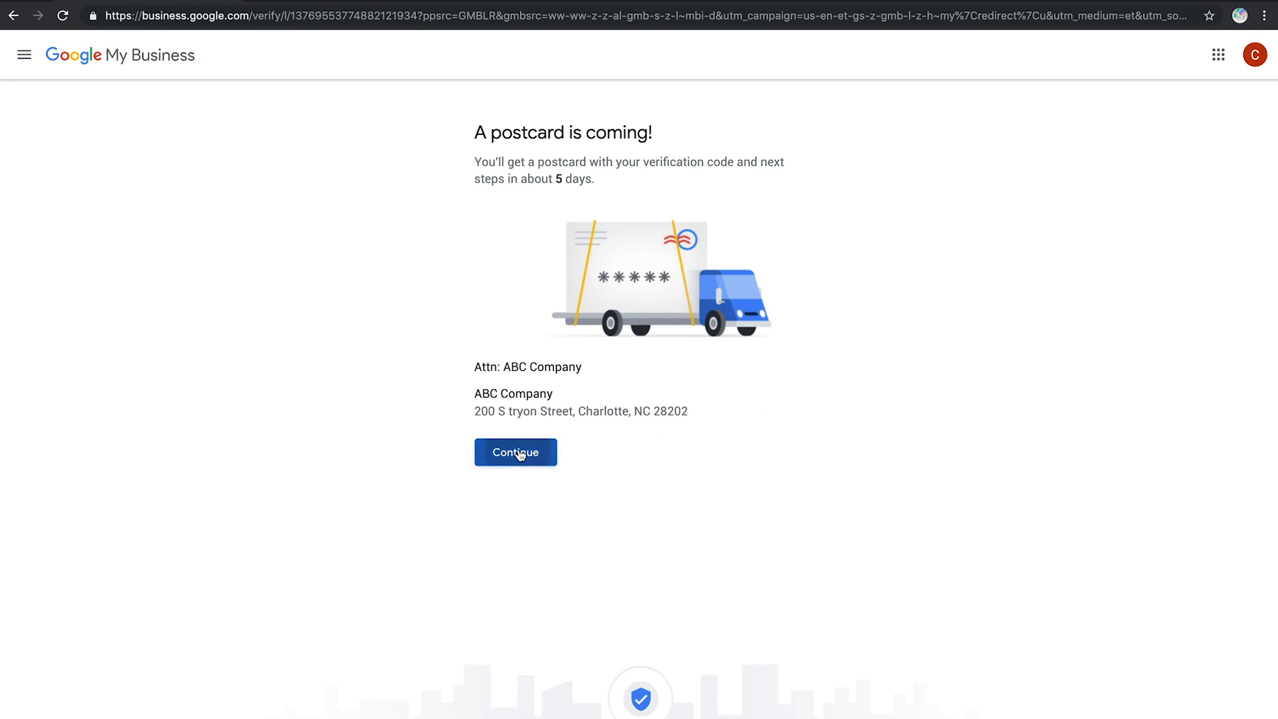
{"action": "left_click", "coordinate": [515, 453]}
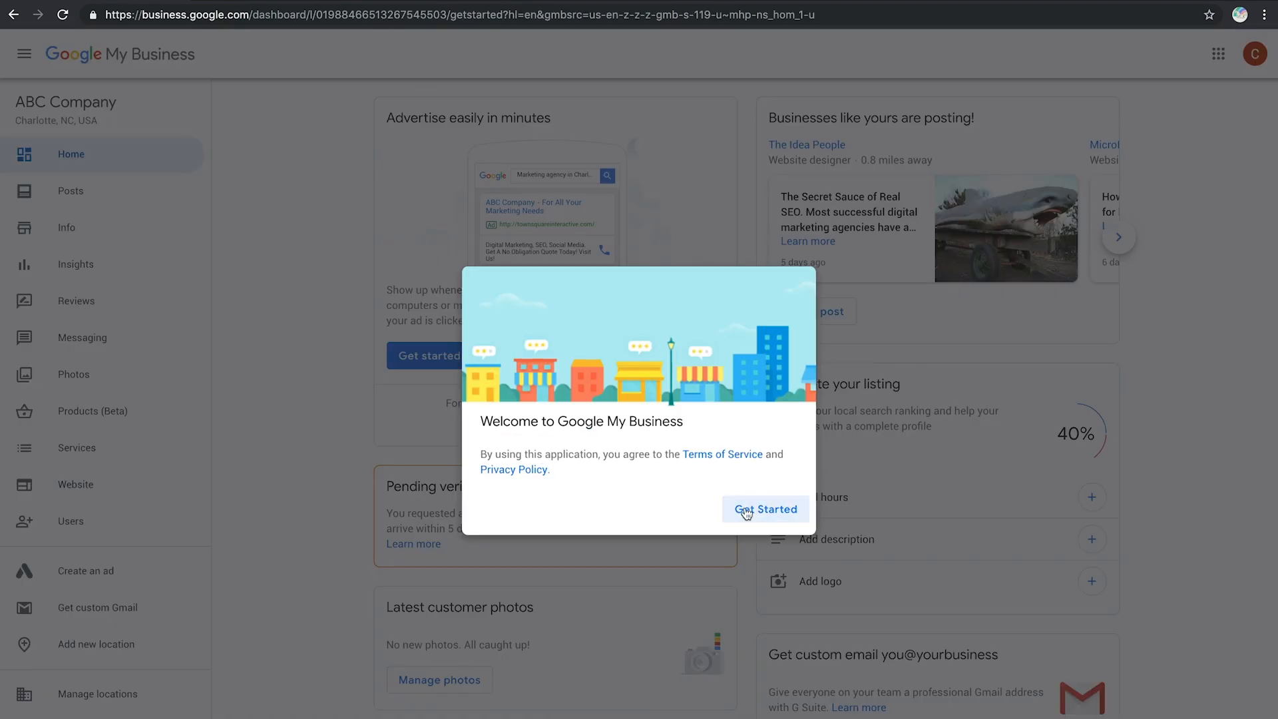